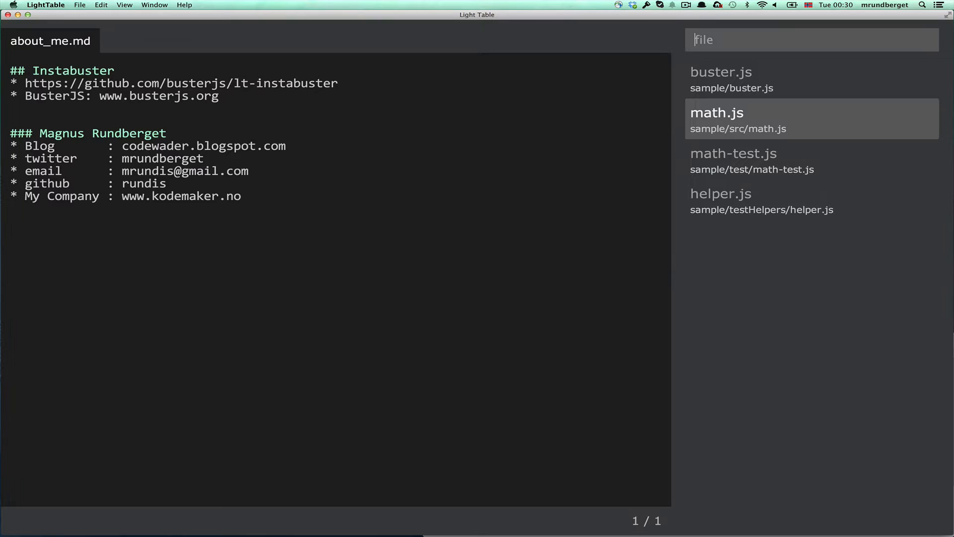
Step: Open math.js and math-test.js side by side and insert an empty buster.testCase skeleton via 'Buster: New TestCase'
{"action": "left_click", "coordinate": [720, 72]}
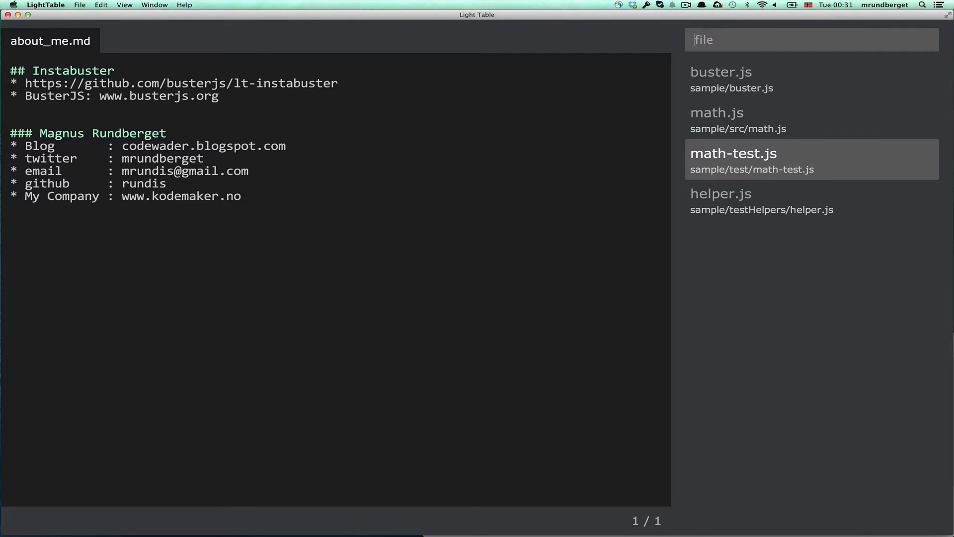
{"action": "left_click", "coordinate": [734, 153]}
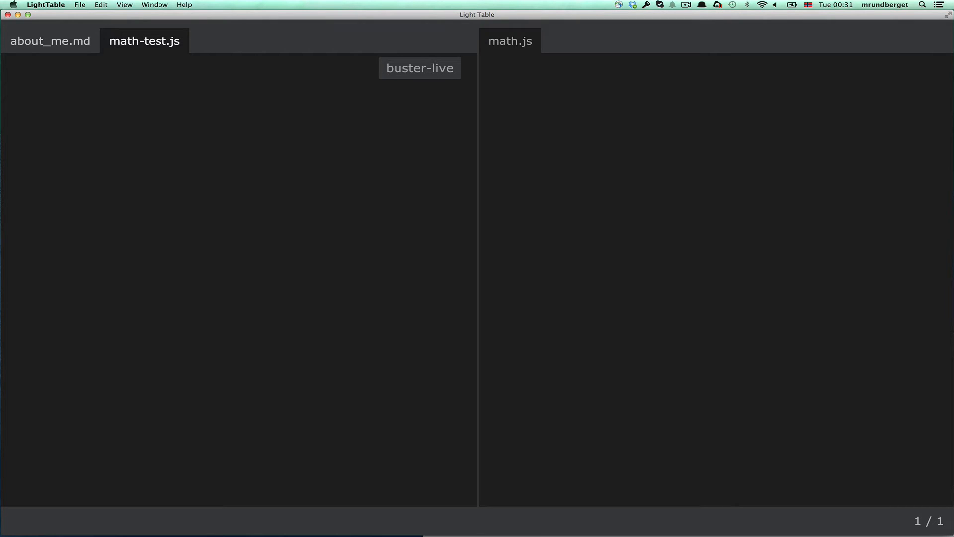
{"action": "type", "text": "tabset"}
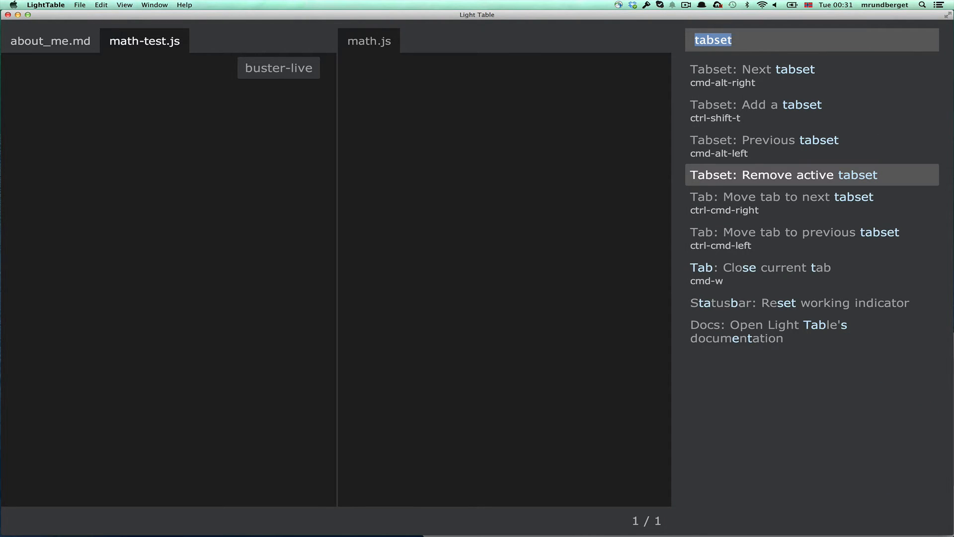
{"action": "type", "text": "Buster"}
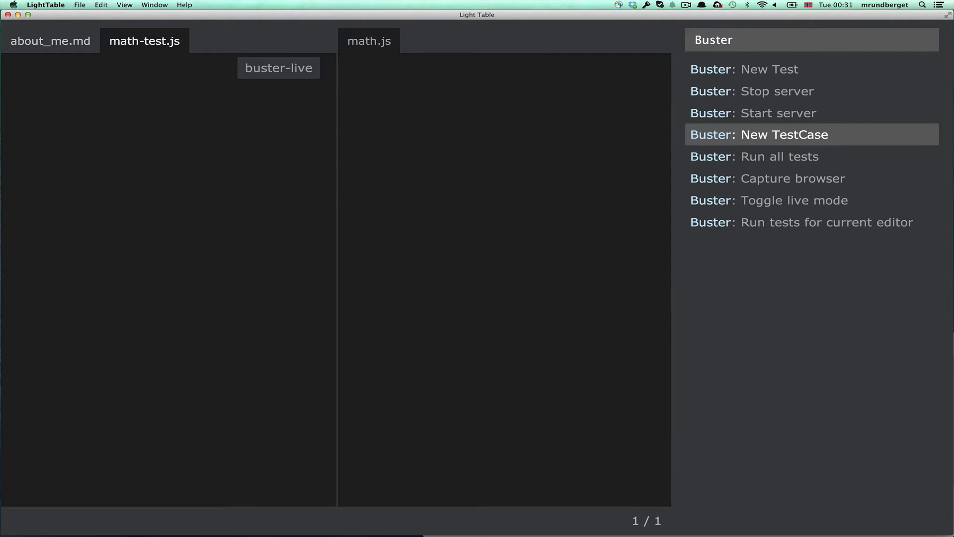
{"action": "left_click", "coordinate": [783, 134]}
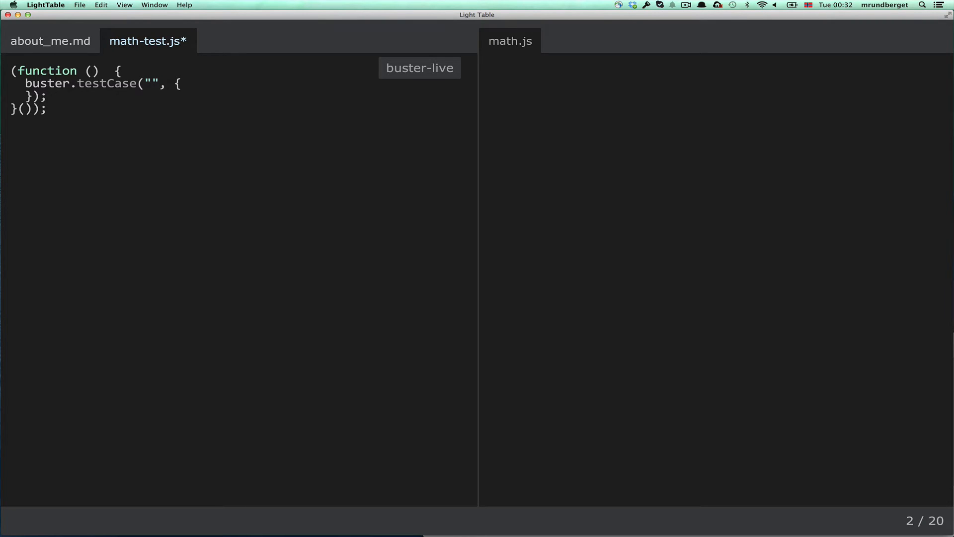
Step: Name the test case mathTest and add a new test named 'add two numbers'
{"action": "type", "text": "mathTest"}
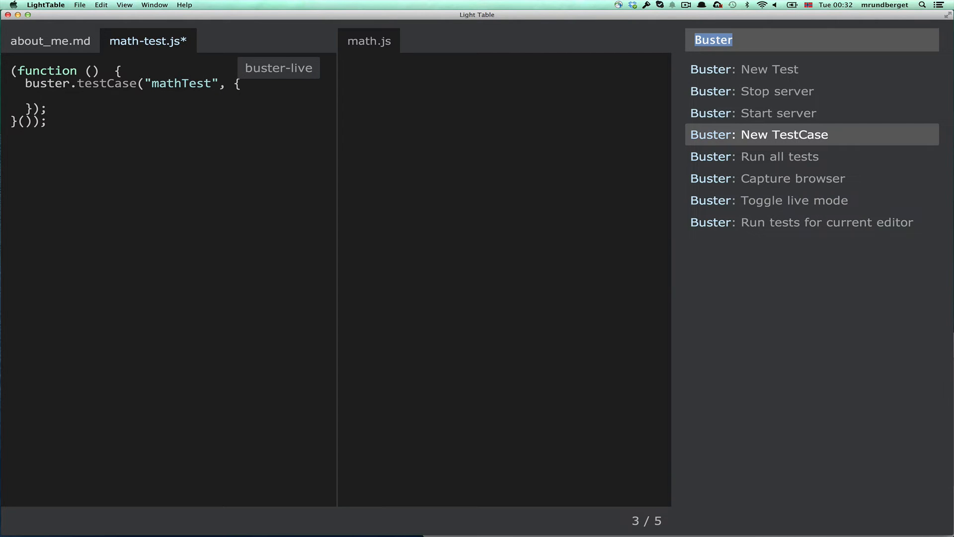
{"action": "left_click", "coordinate": [784, 134]}
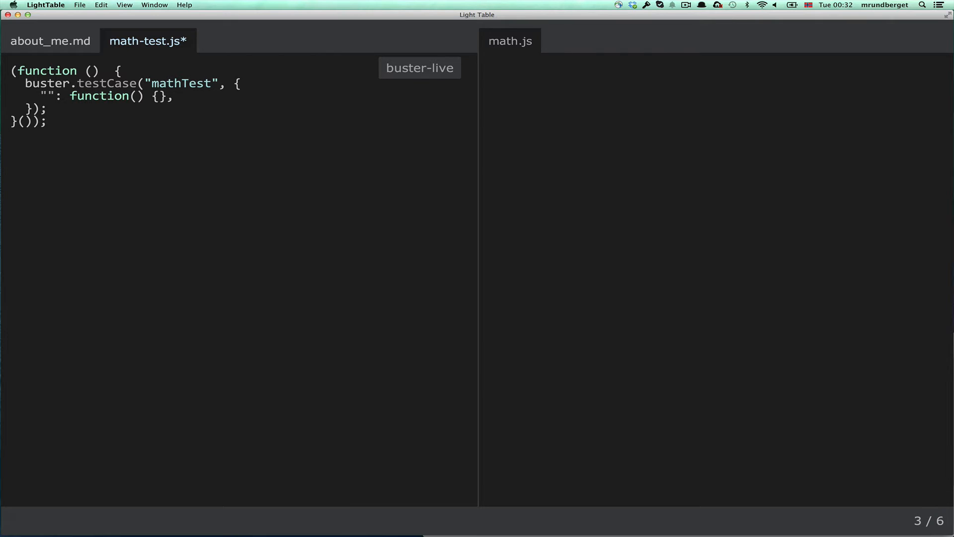
{"action": "type", "text": "add two"}
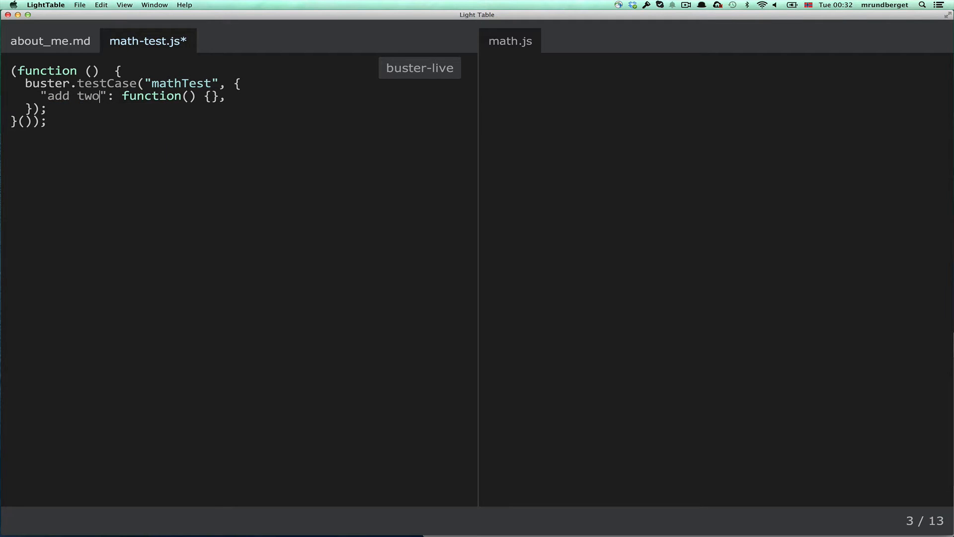
{"action": "type", "text": "numbers"}
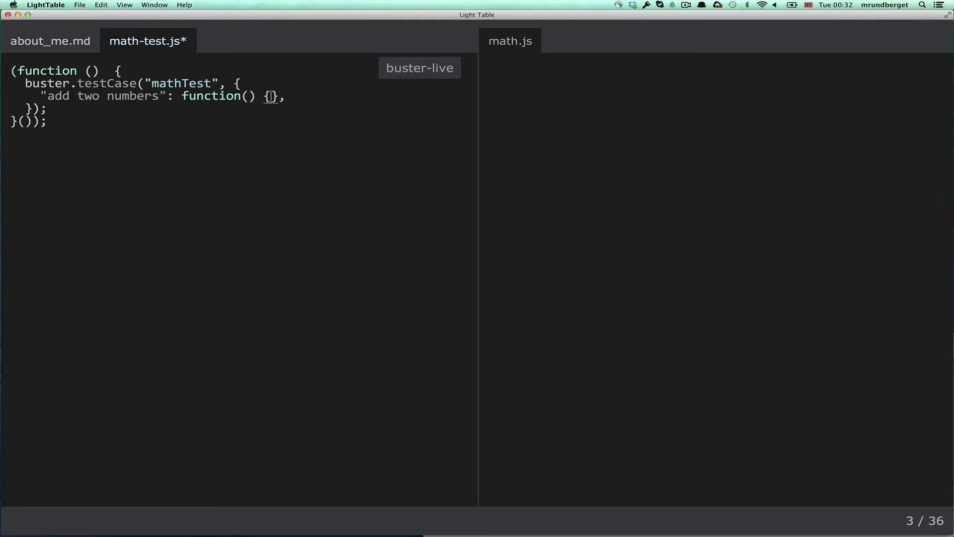
{"action": "key", "text": "enter"}
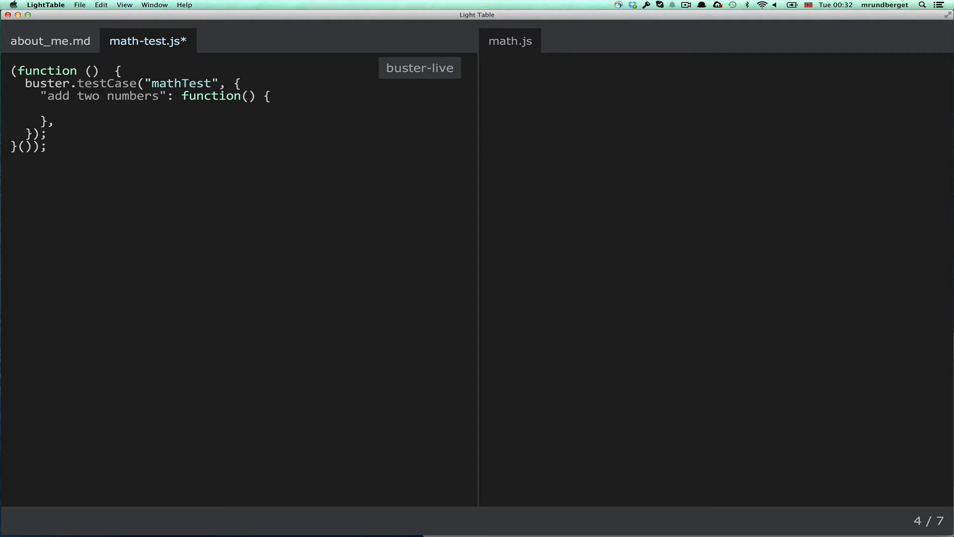
Step: Write assert.equals(math.add(2,2), 4); in the test body and save the file
{"action": "type", "text": "asser"}
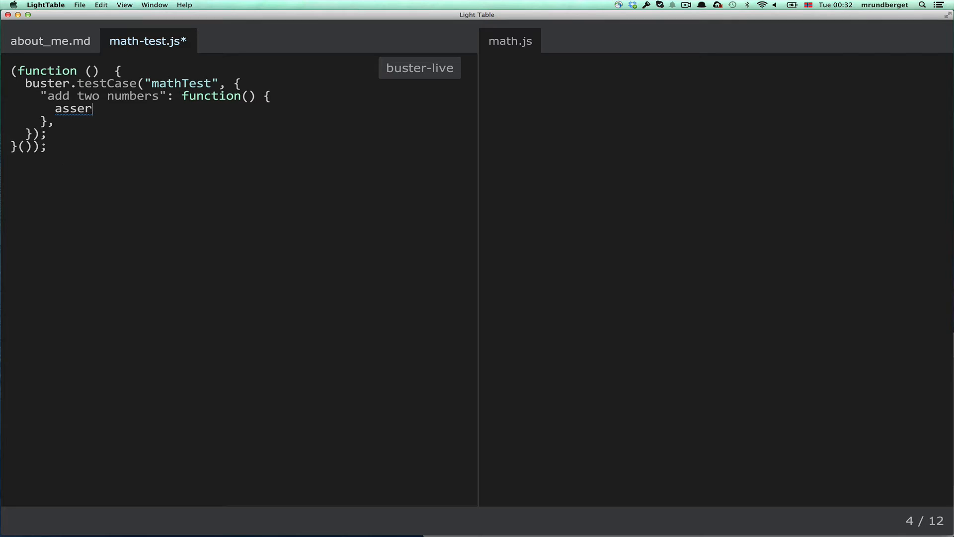
{"action": "type", "text": "t.e"}
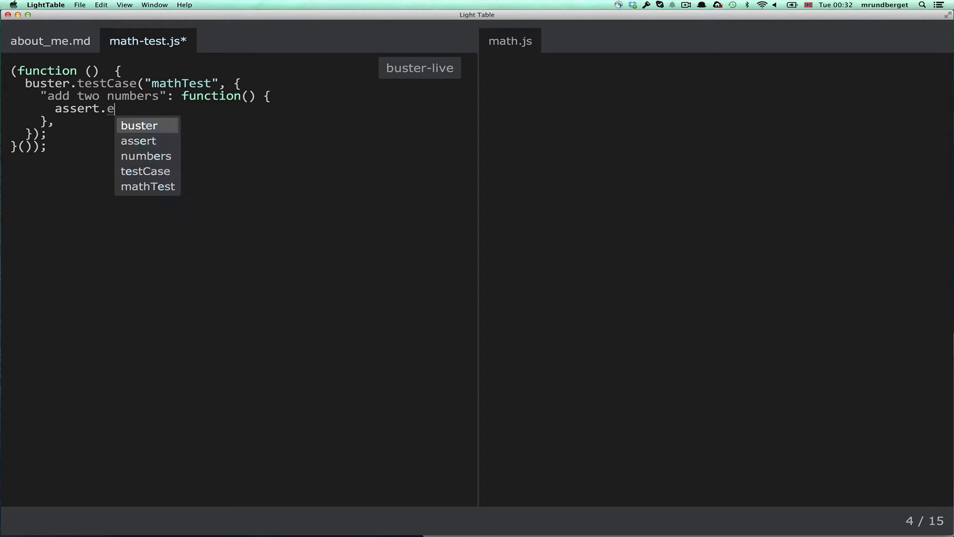
{"action": "type", "text": "quals"}
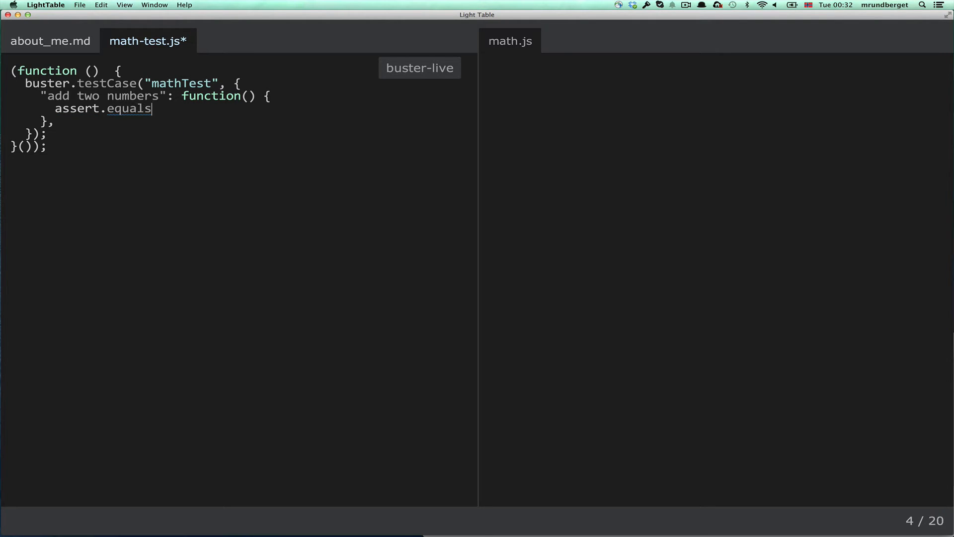
{"action": "type", "text": "(math."}
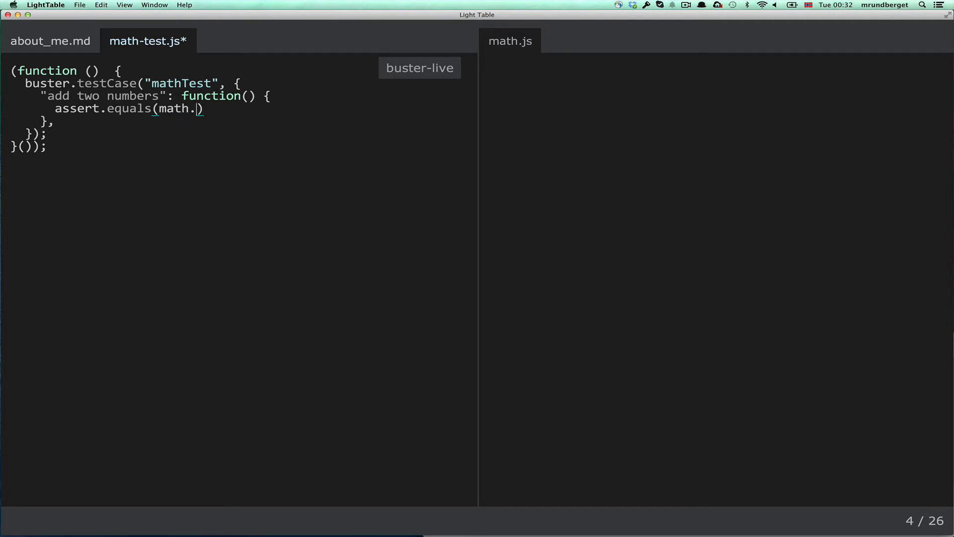
{"action": "type", "text": "add(2,"}
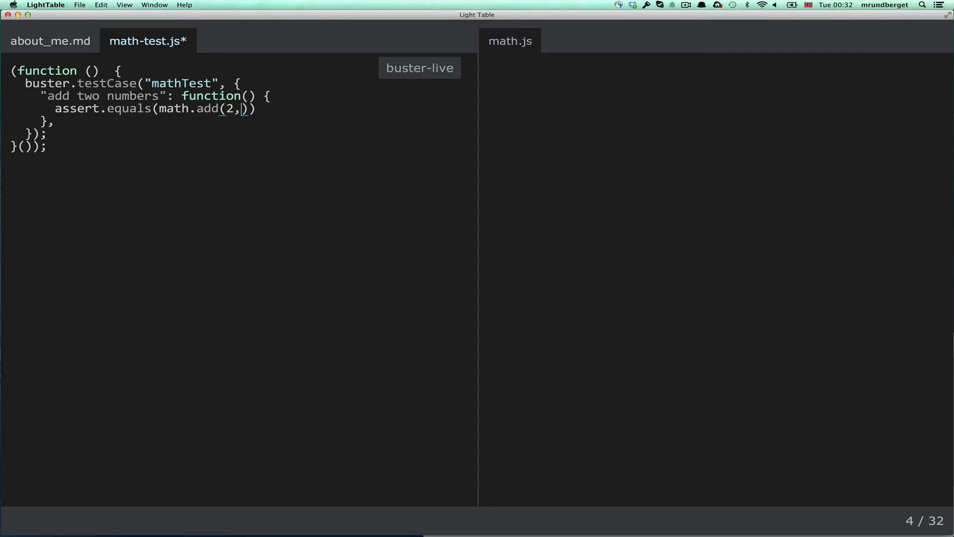
{"action": "type", "text": "2), 4"}
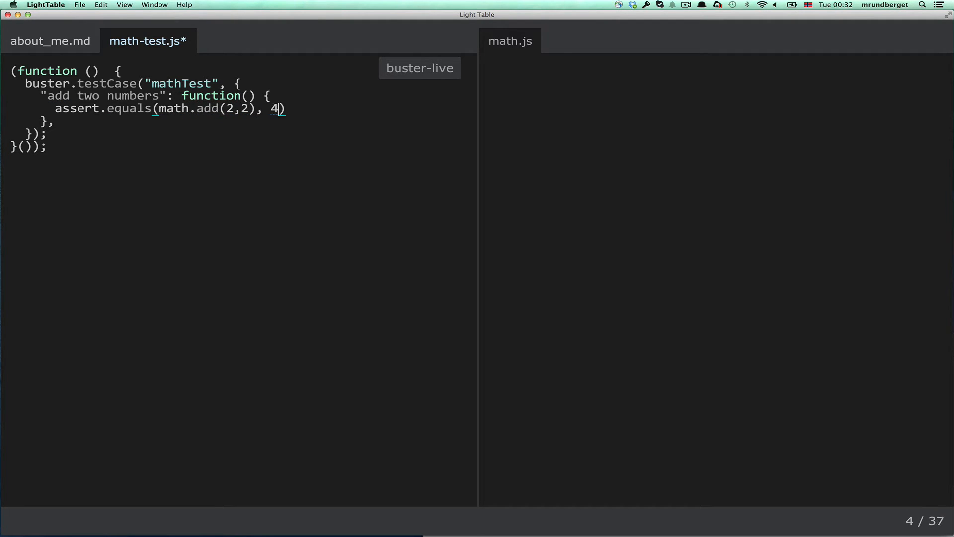
{"action": "type", "text": ";"}
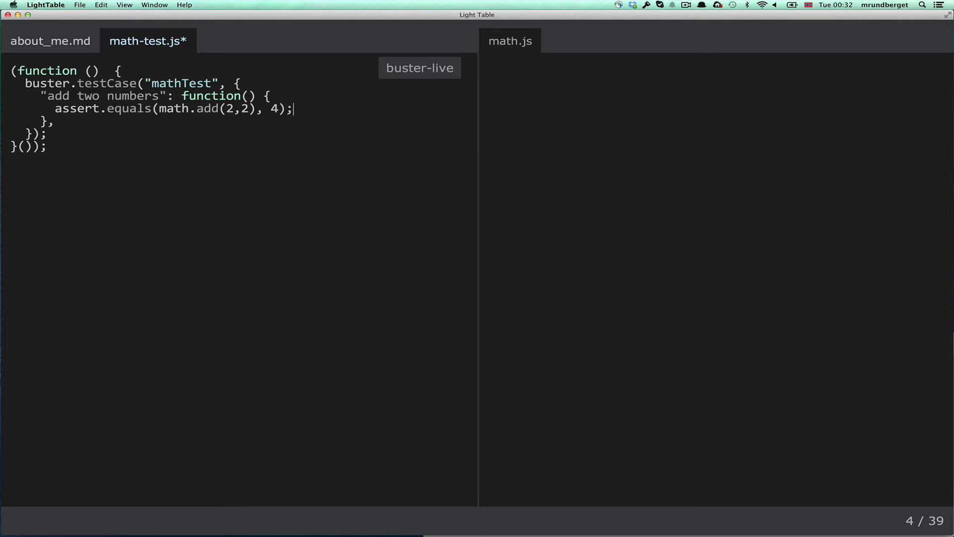
{"action": "key", "text": "cmd+s"}
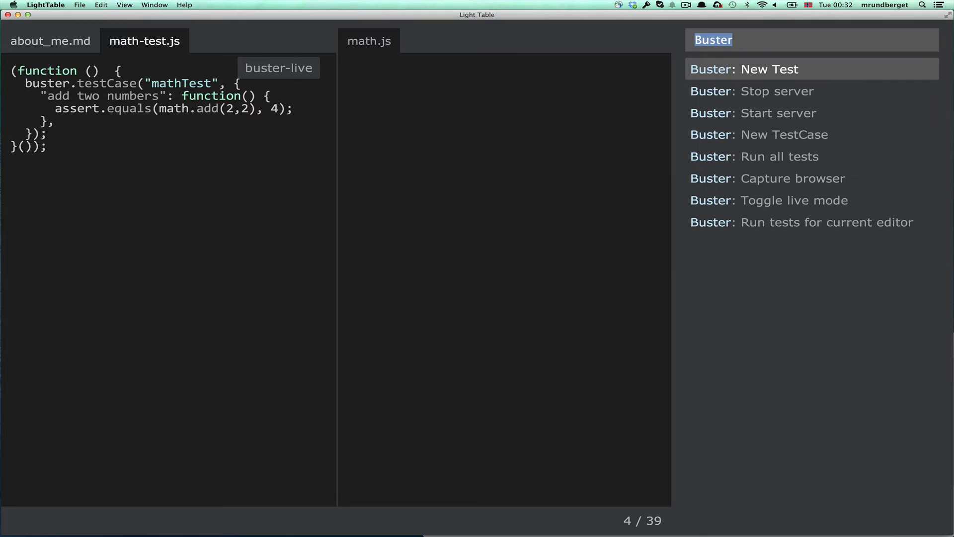
{"action": "mouse_move", "coordinate": [811, 222]}
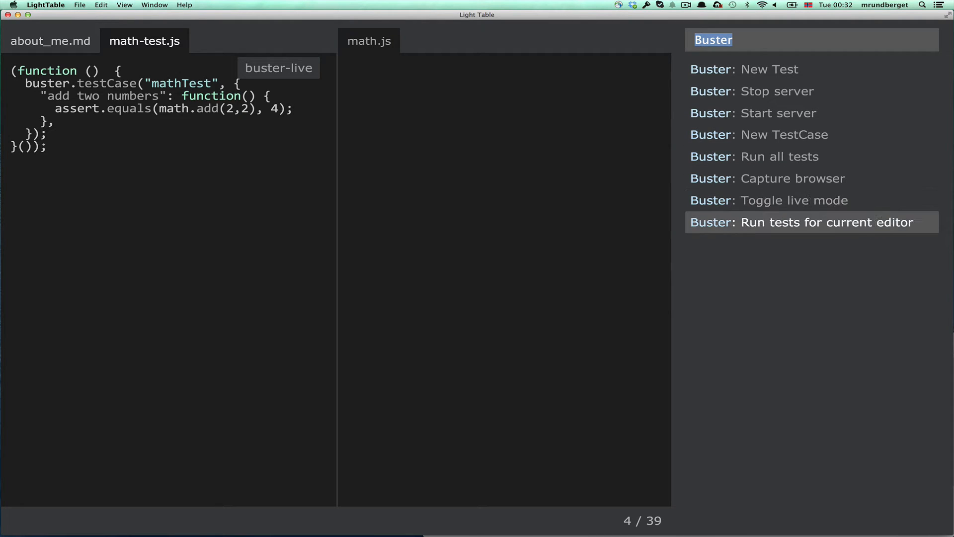
Step: Run the tests for math-test.js, check the Buster slave tab, then focus the empty math.js
{"action": "left_click", "coordinate": [811, 222]}
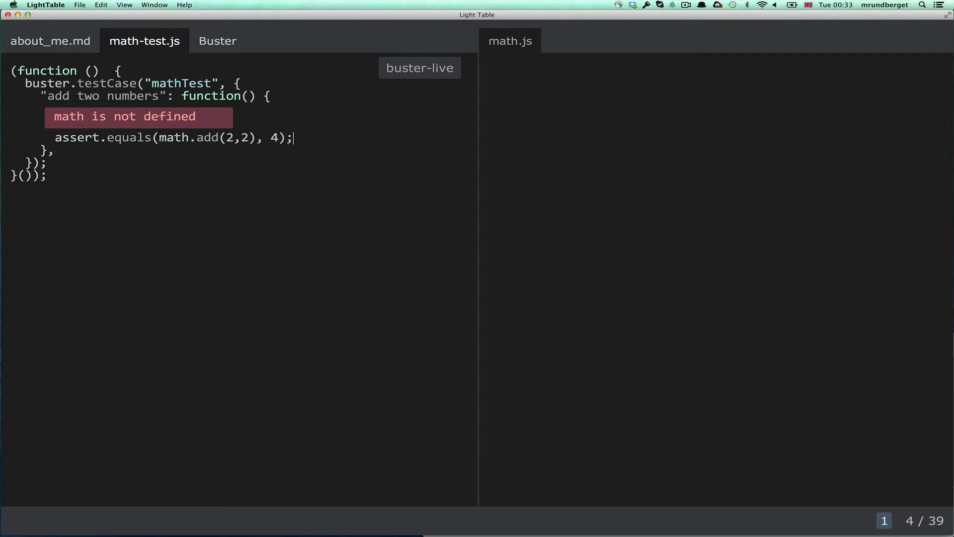
{"action": "left_click", "coordinate": [217, 40]}
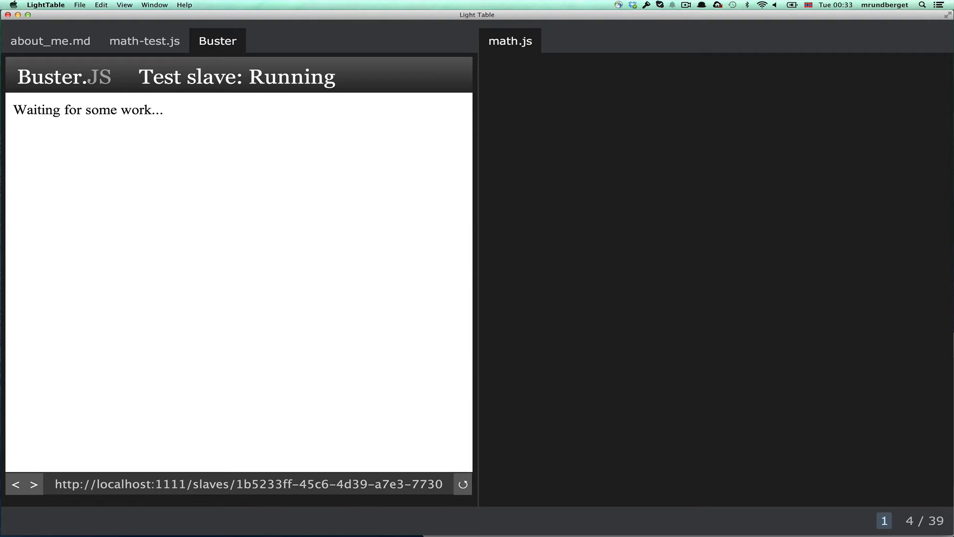
{"action": "left_click", "coordinate": [144, 41]}
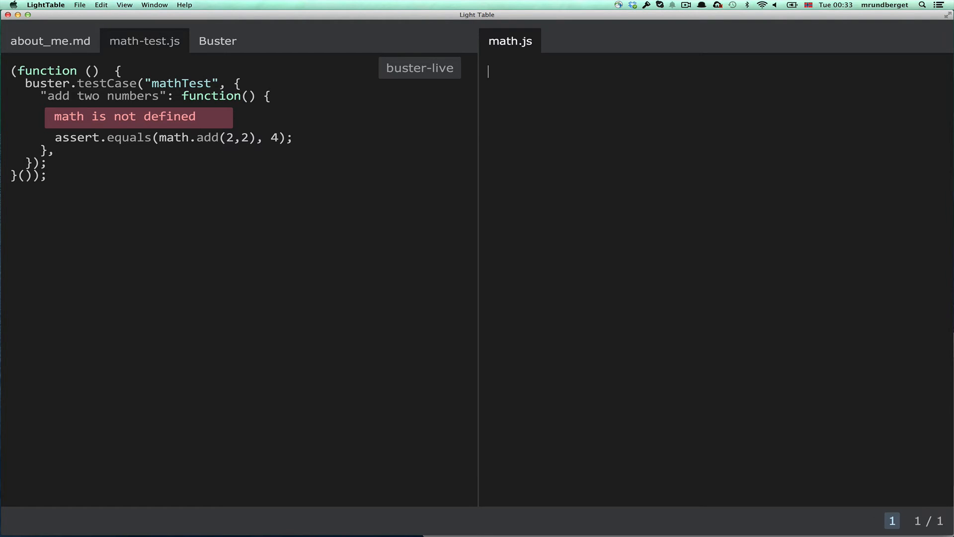
Step: Define var math = { add: function(a,b) { return a+b; } }; in math.js
{"action": "type", "text": "var ma"}
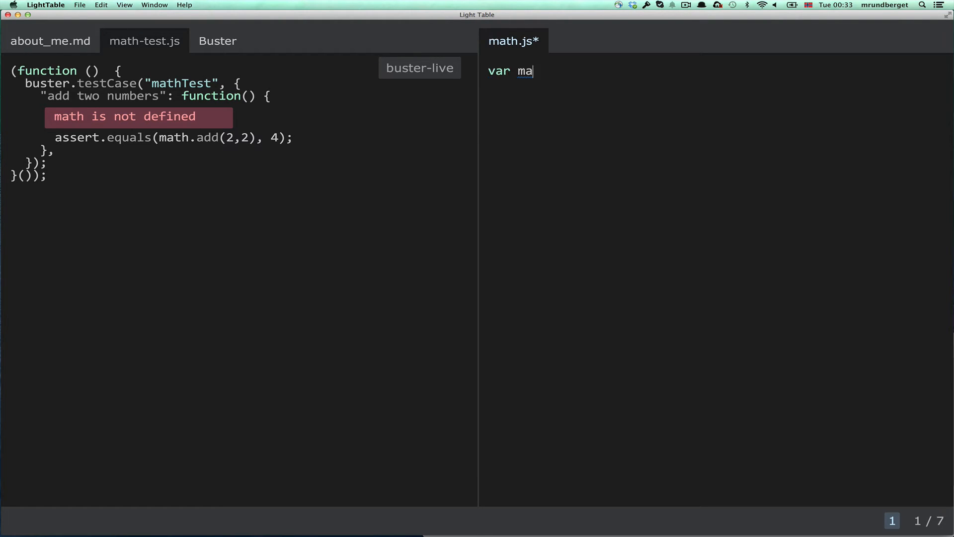
{"action": "type", "text": "th ="}
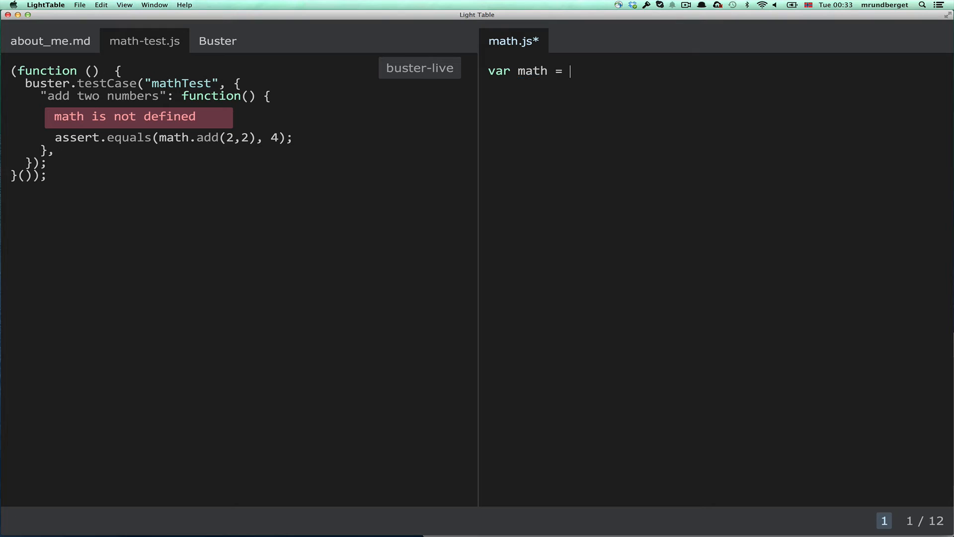
{"action": "type", "text": "{"}
{"action": "type", "text": "};"}
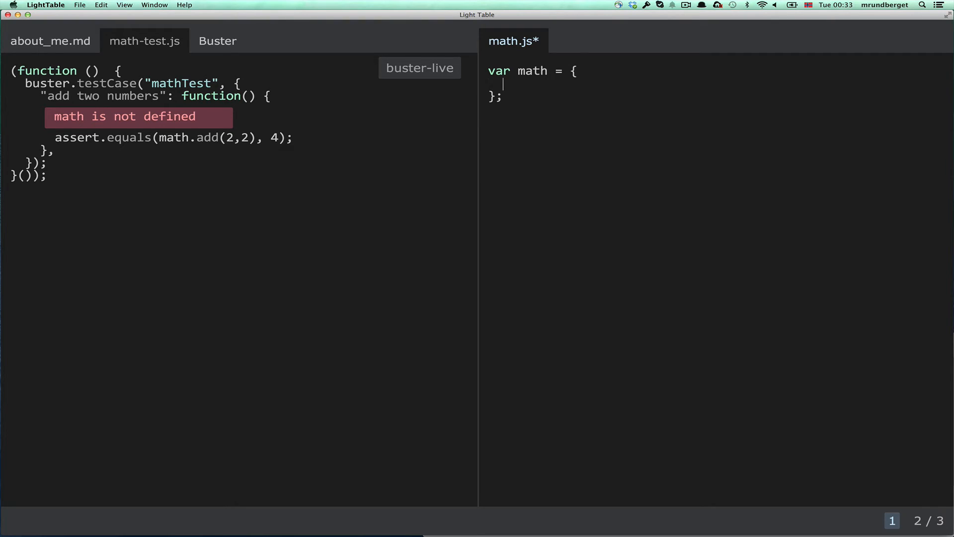
{"action": "type", "text": "add: function"}
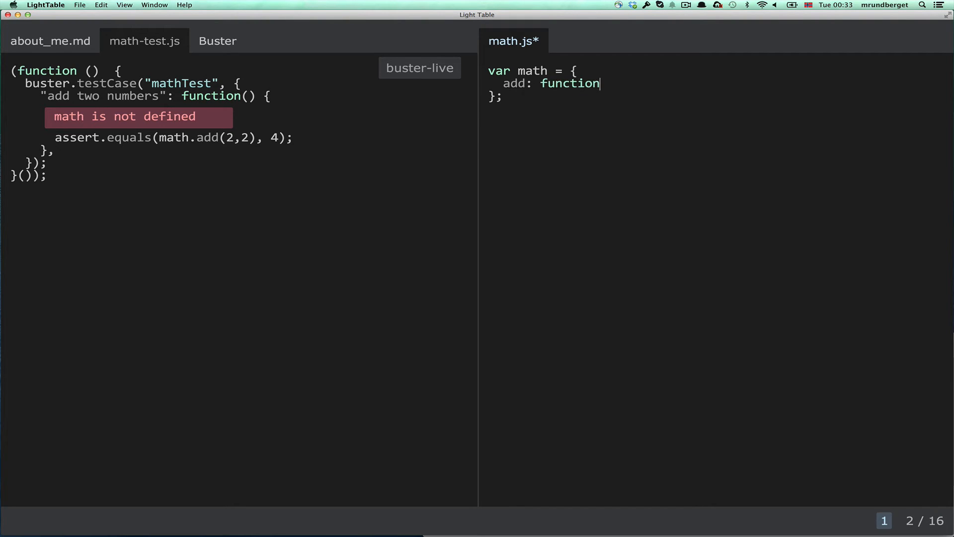
{"action": "type", "text": "(a,)"}
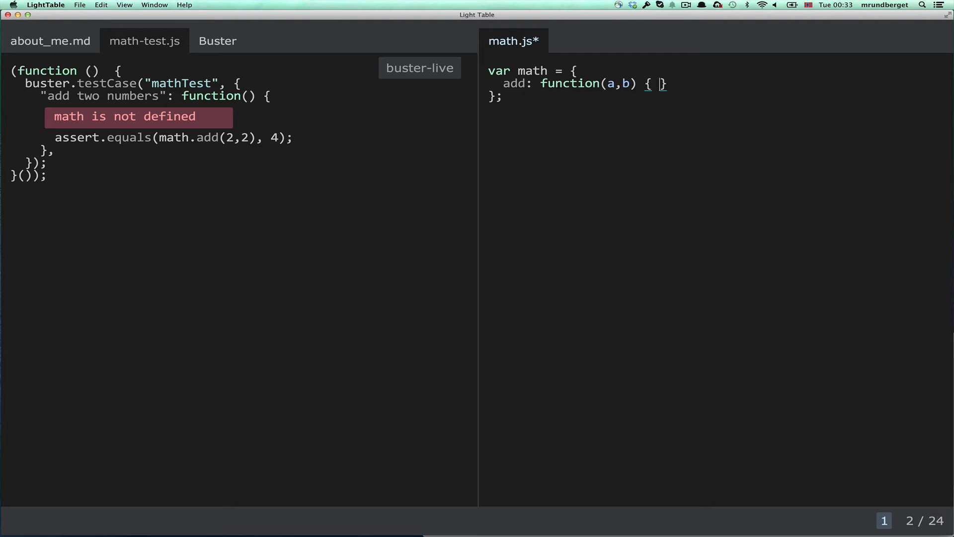
{"action": "type", "text": "return a"}
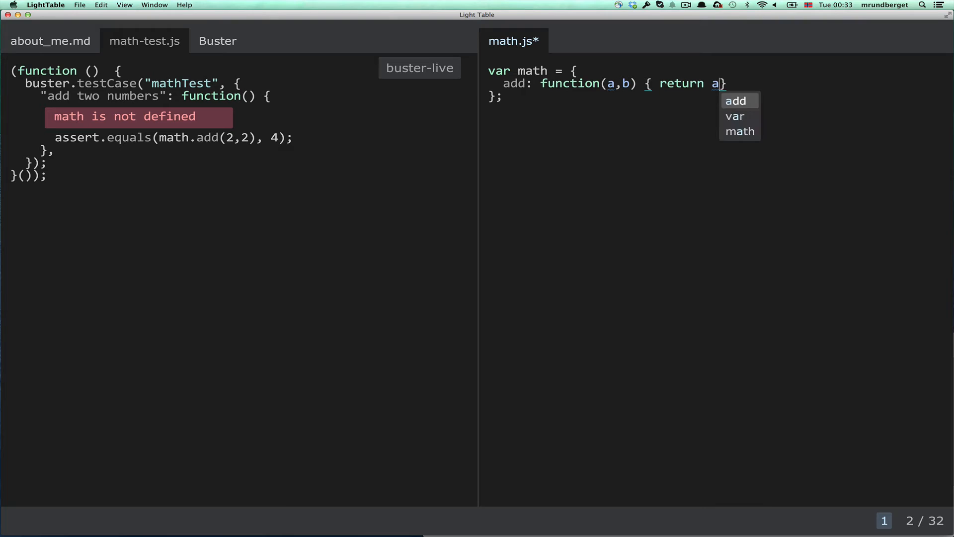
{"action": "type", "text": "+b;"}
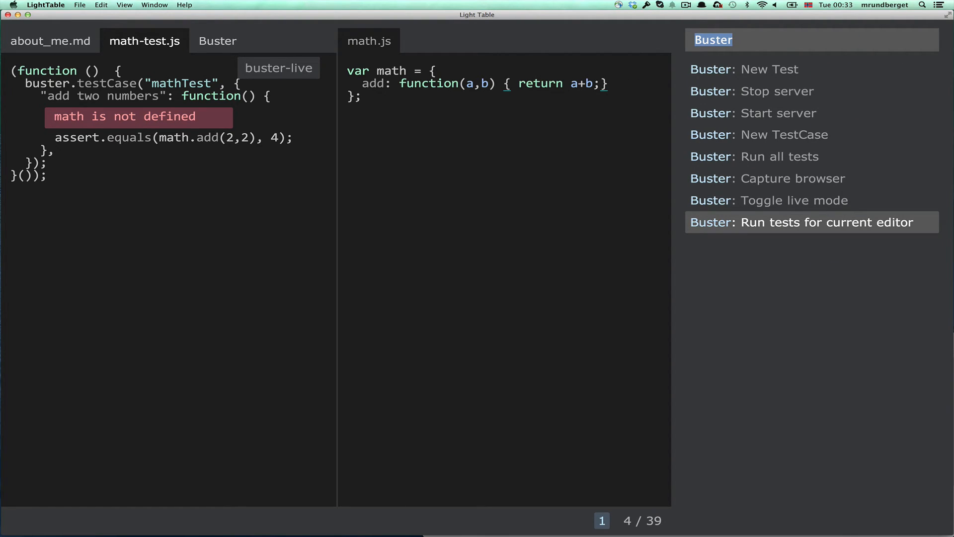
Step: Rerun the tests so 'add two numbers' passes, then toggle the buster-live mode label
{"action": "left_click", "coordinate": [809, 222]}
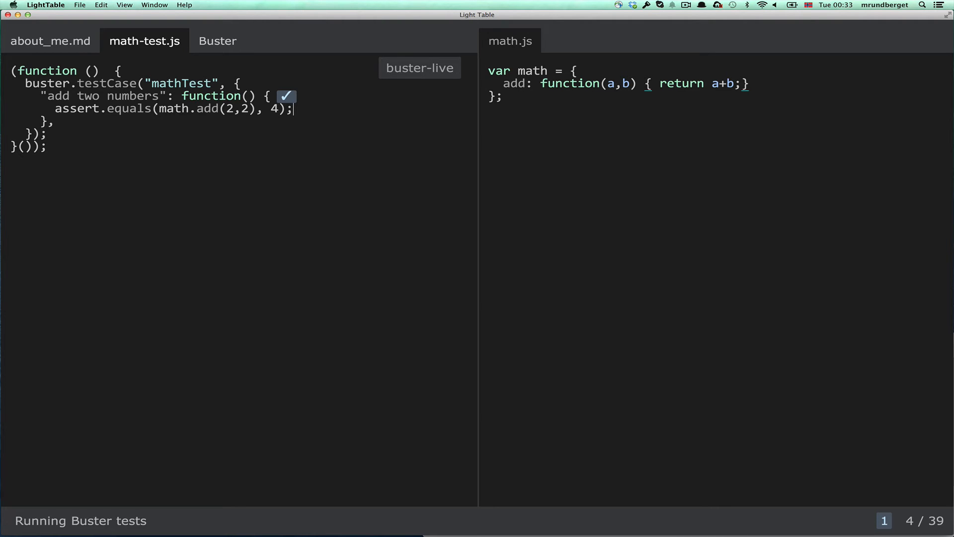
{"action": "mouse_move", "coordinate": [419, 68]}
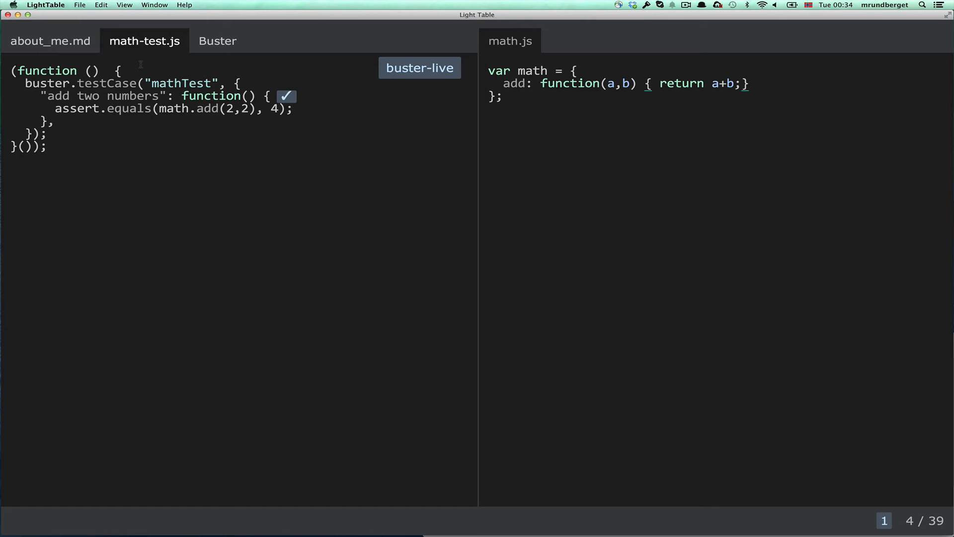
{"action": "left_click", "coordinate": [294, 108]}
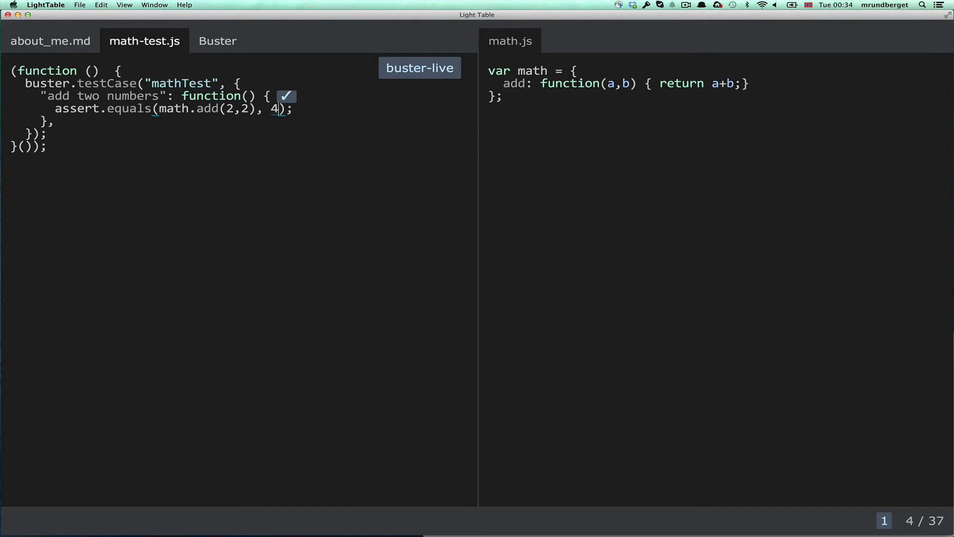
Step: Change the expected value to 5 and add the line var x = i/1; above the assert
{"action": "type", "text": "5"}
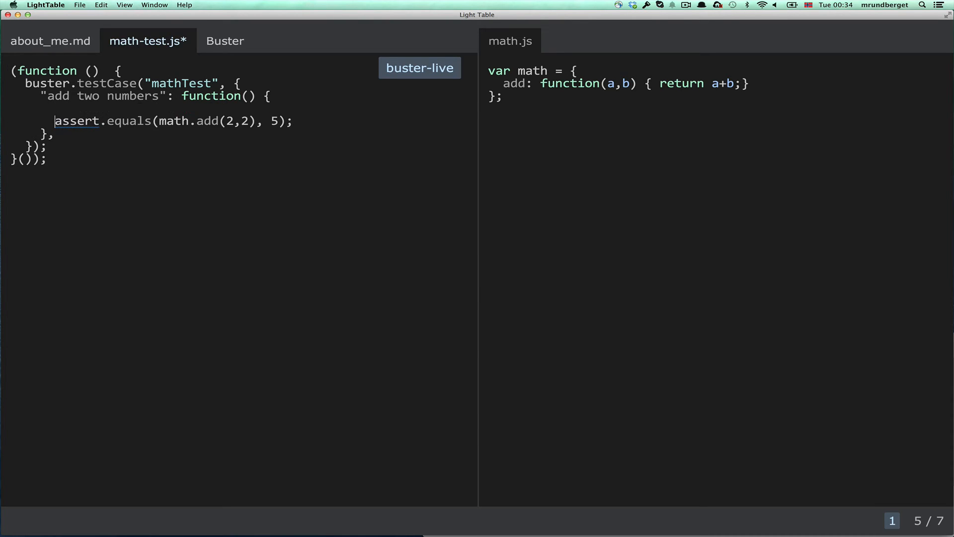
{"action": "type", "text": "var x"}
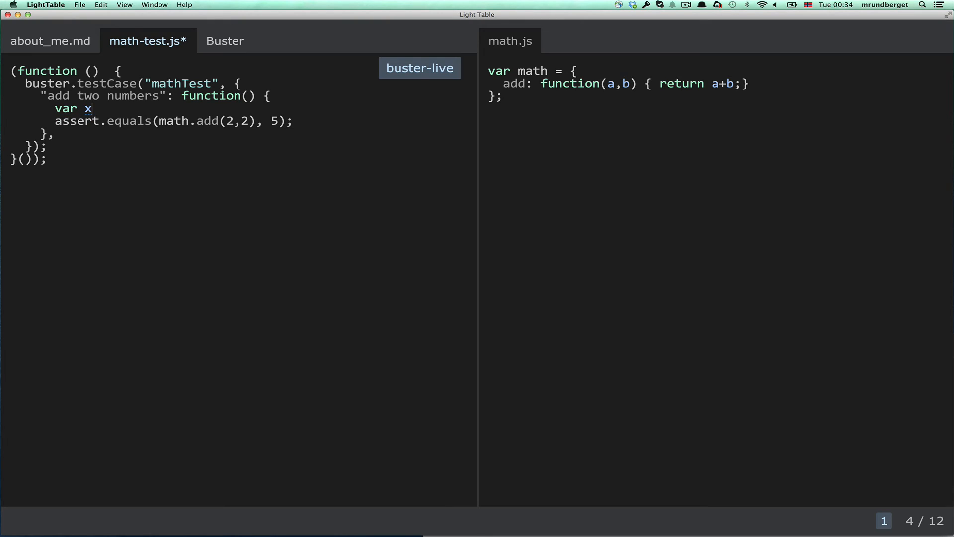
{"action": "type", "text": "= i/"}
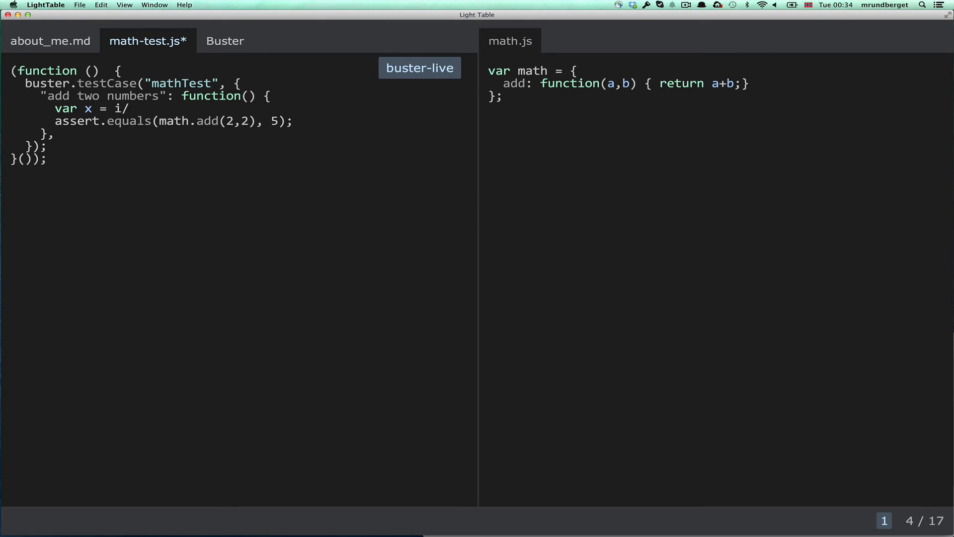
{"action": "type", "text": "1;"}
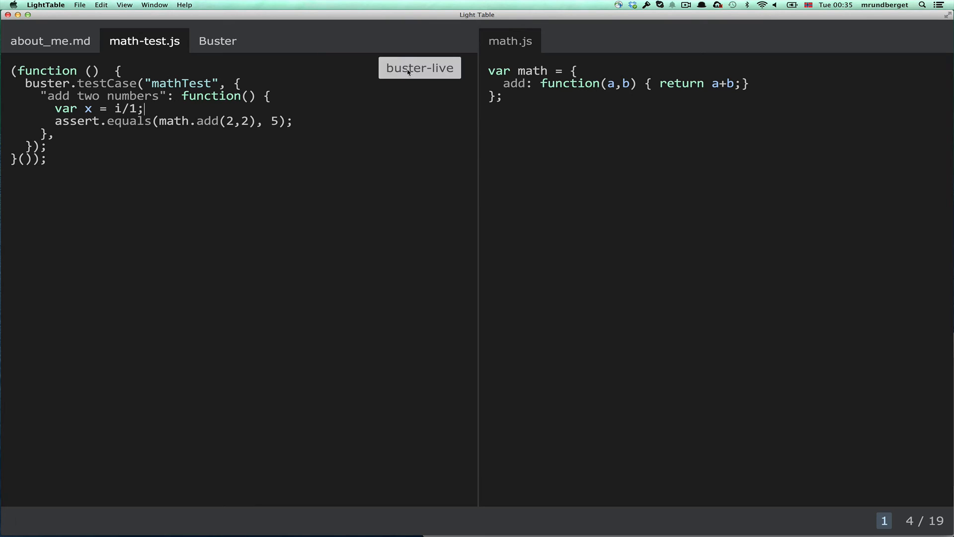
{"action": "mouse_move", "coordinate": [323, 283]}
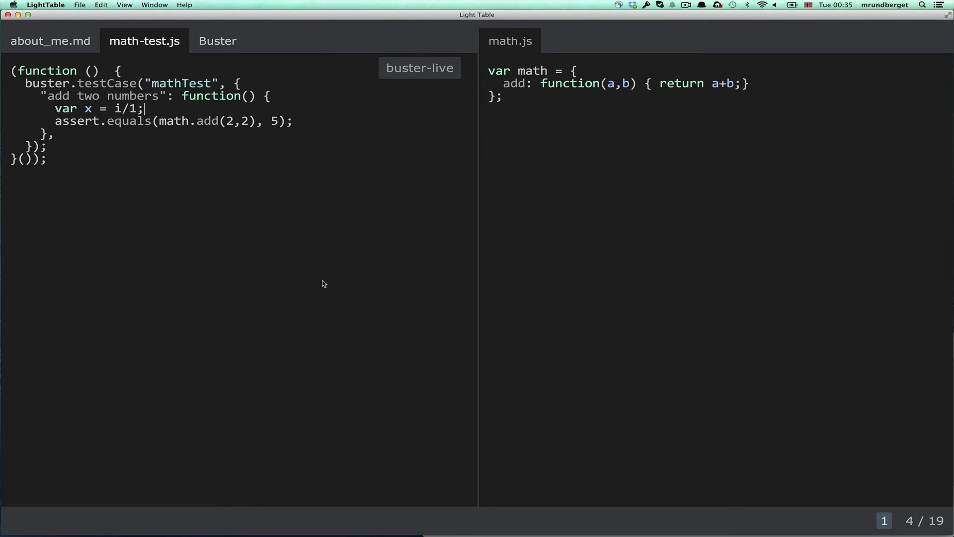
{"action": "mouse_move", "coordinate": [234, 284]}
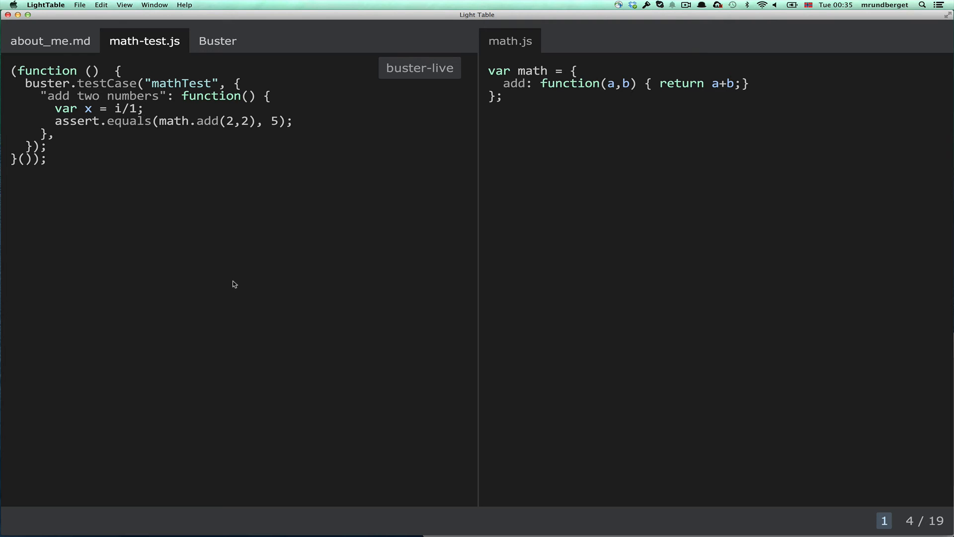
Step: Stop the Buster server and reconnect via Add Connection > Buster using sample/buster.js
{"action": "left_click", "coordinate": [143, 108]}
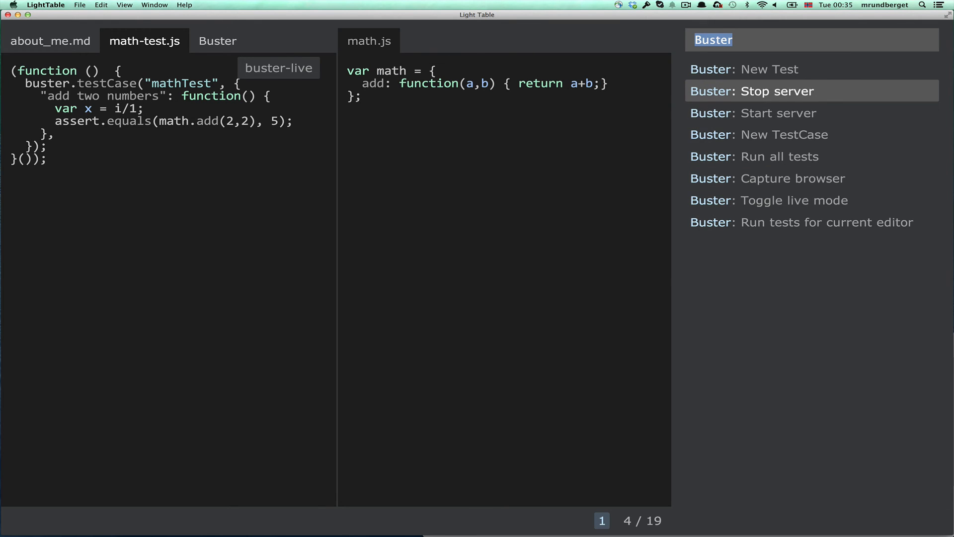
{"action": "left_click", "coordinate": [751, 90]}
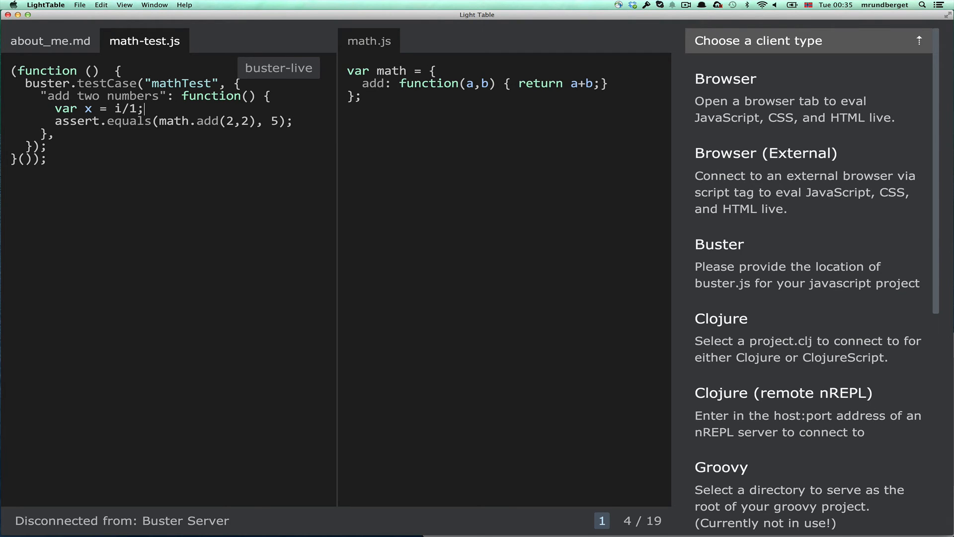
{"action": "mouse_move", "coordinate": [748, 286]}
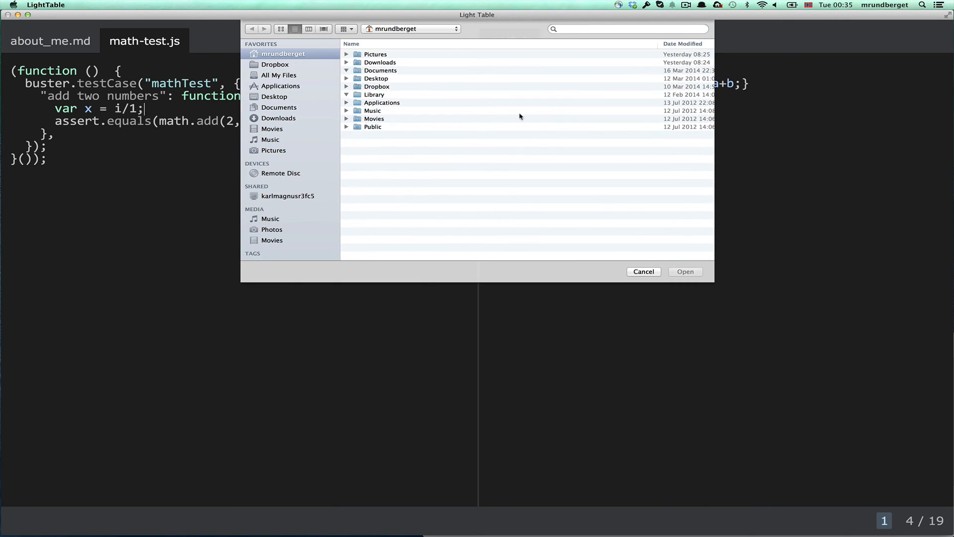
{"action": "left_click", "coordinate": [347, 70]}
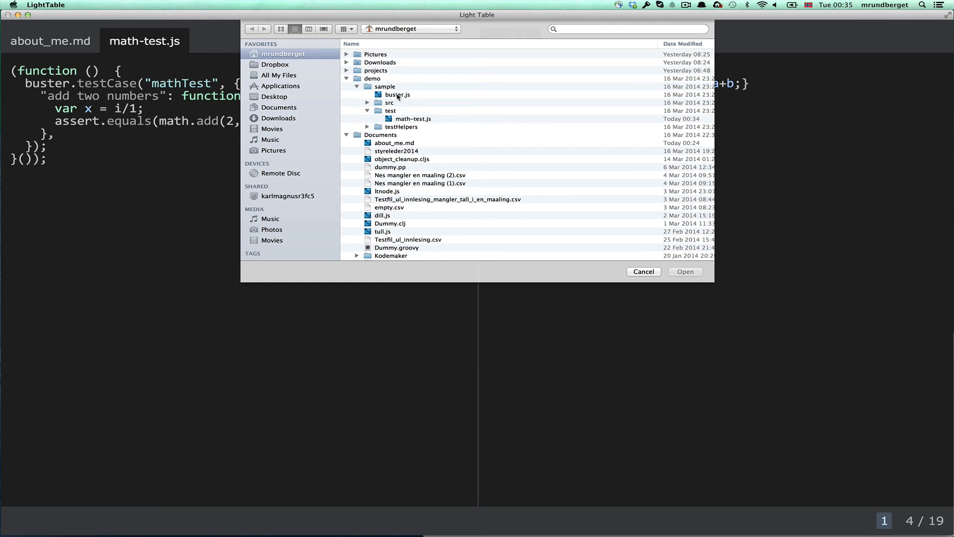
{"action": "left_click", "coordinate": [398, 94]}
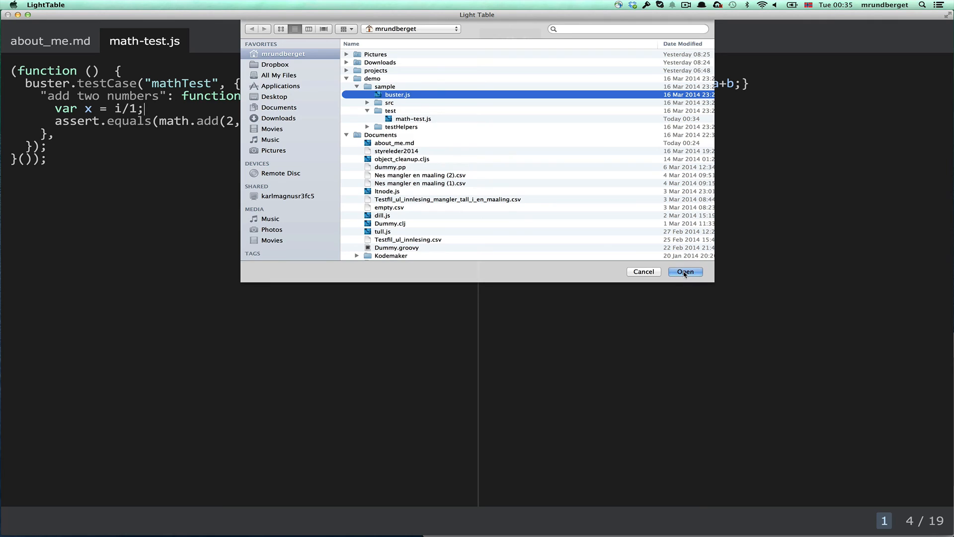
{"action": "left_click", "coordinate": [684, 272]}
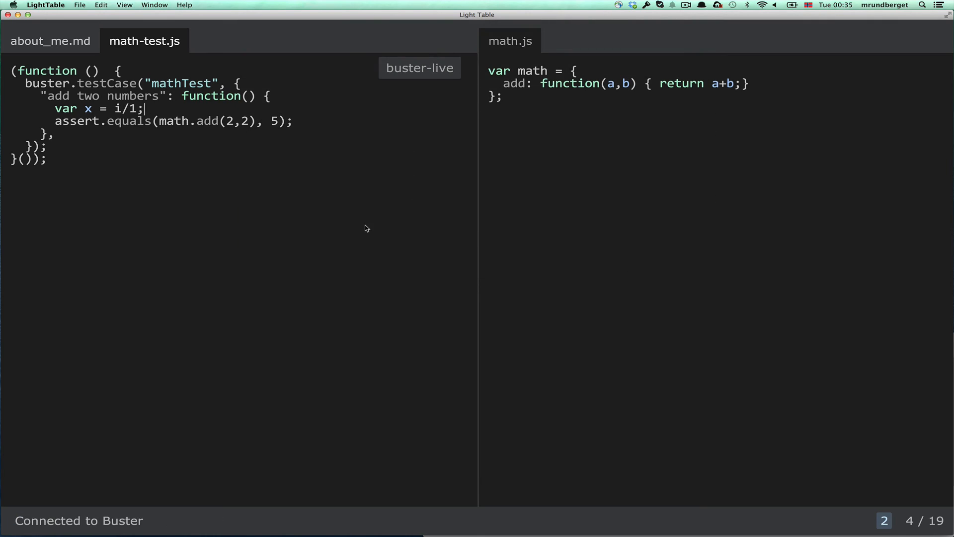
{"action": "mouse_move", "coordinate": [399, 252]}
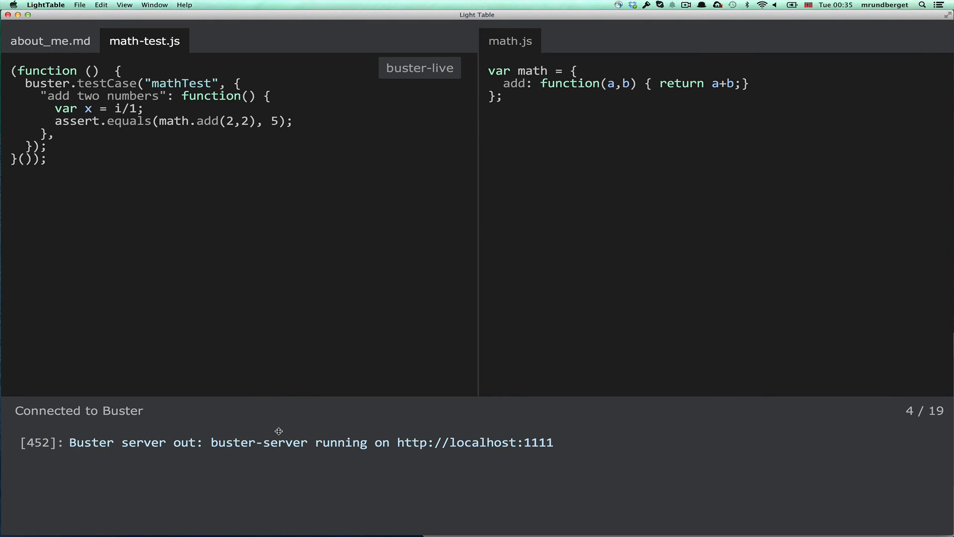
{"action": "mouse_move", "coordinate": [307, 454]}
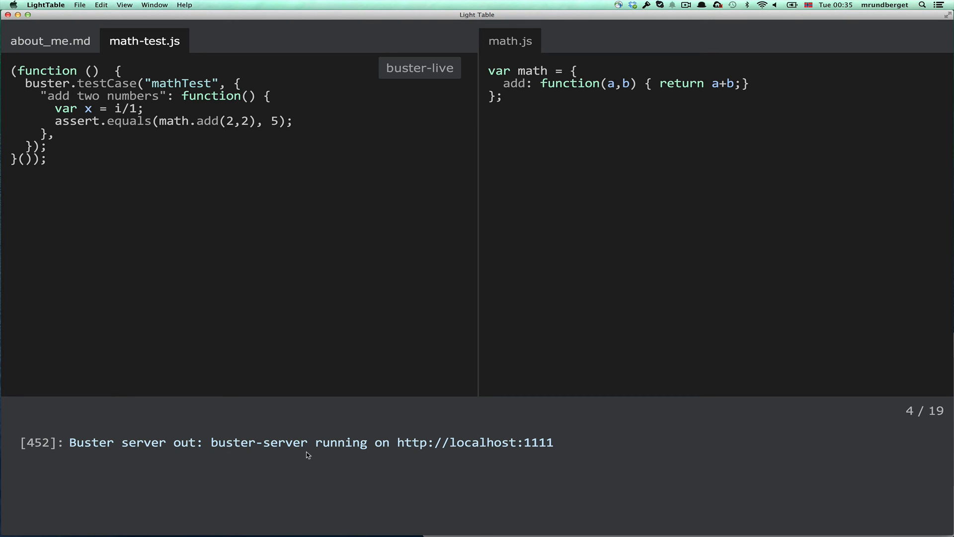
{"action": "mouse_move", "coordinate": [341, 461]}
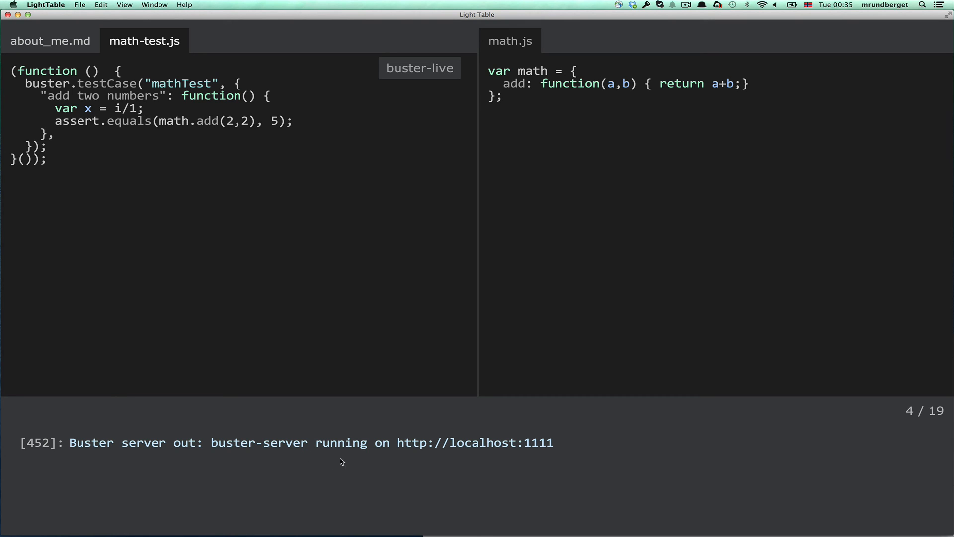
Step: Focus the test file and search 'Buster' to list the Buster commands
{"action": "left_click", "coordinate": [143, 108]}
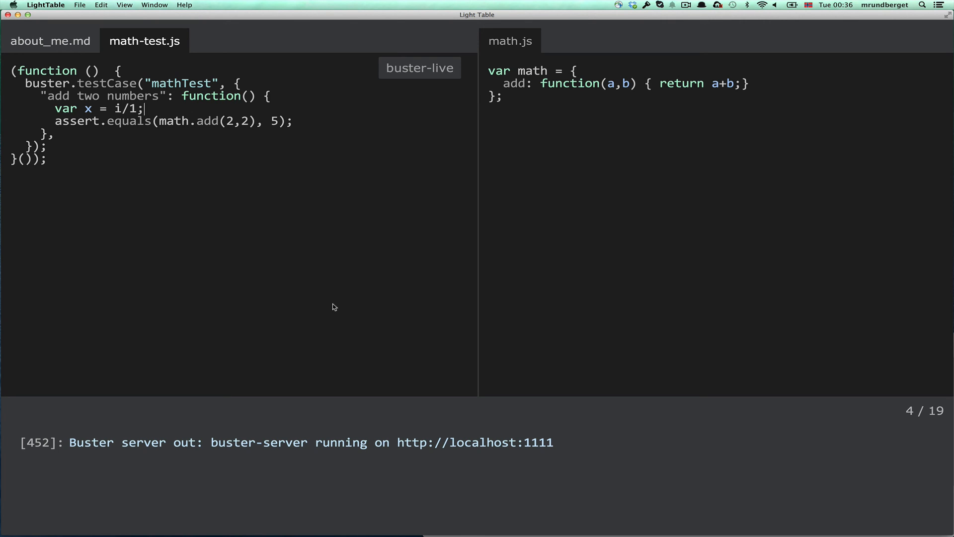
{"action": "type", "text": "Buster"}
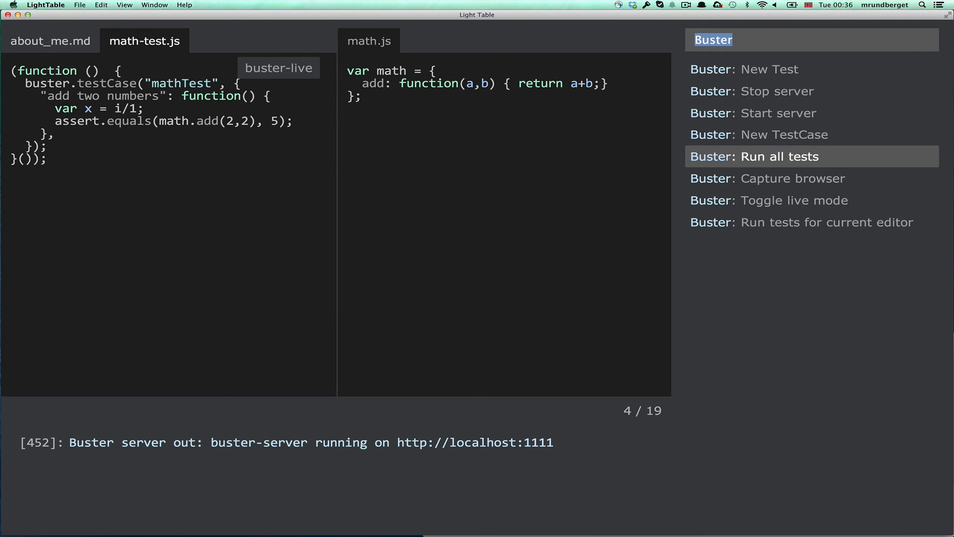
Step: Run all Buster tests, see 'i is not defined', and delete the var x = i/1; line
{"action": "left_click", "coordinate": [781, 156]}
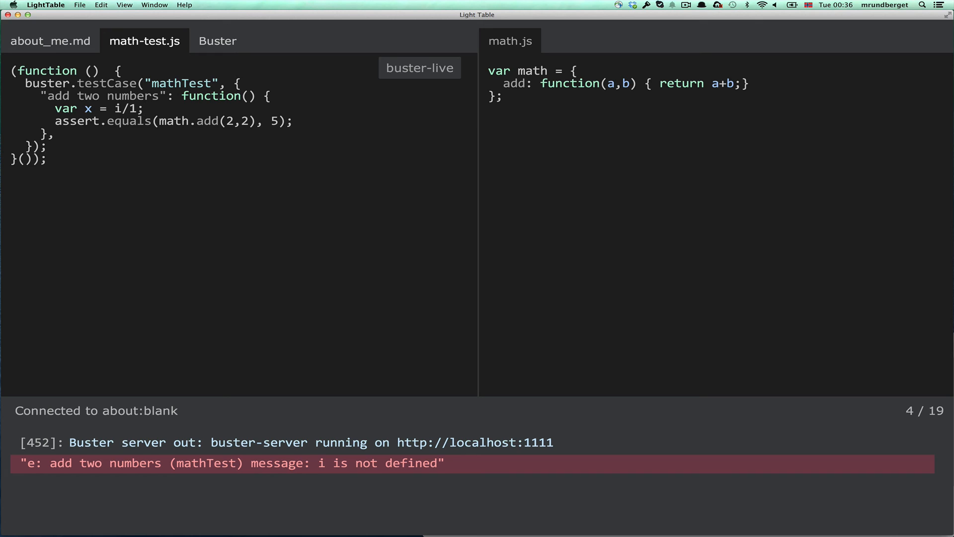
{"action": "key", "text": "Backspace"}
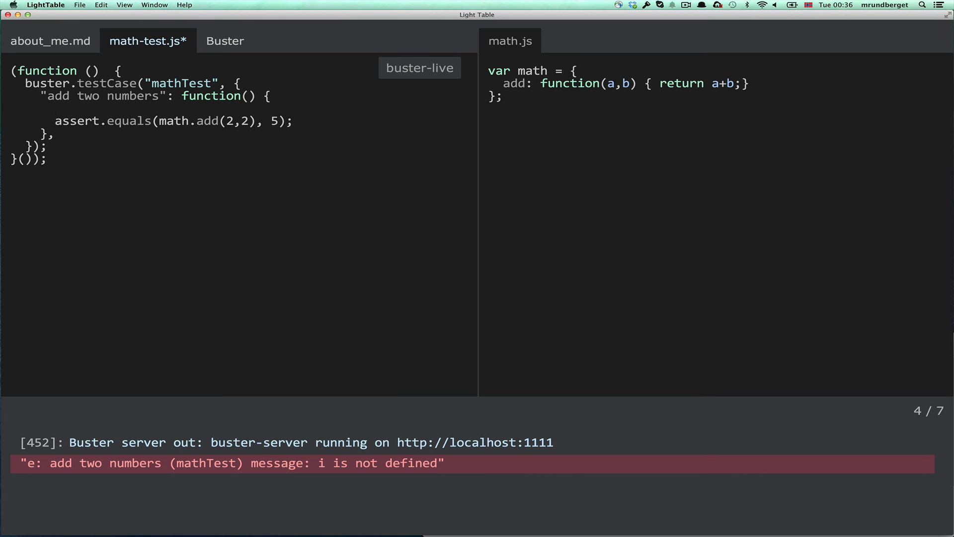
Step: Add buster.log("Hello there"); above the assert, save to rerun tests, and show Connections
{"action": "type", "text": "bus"}
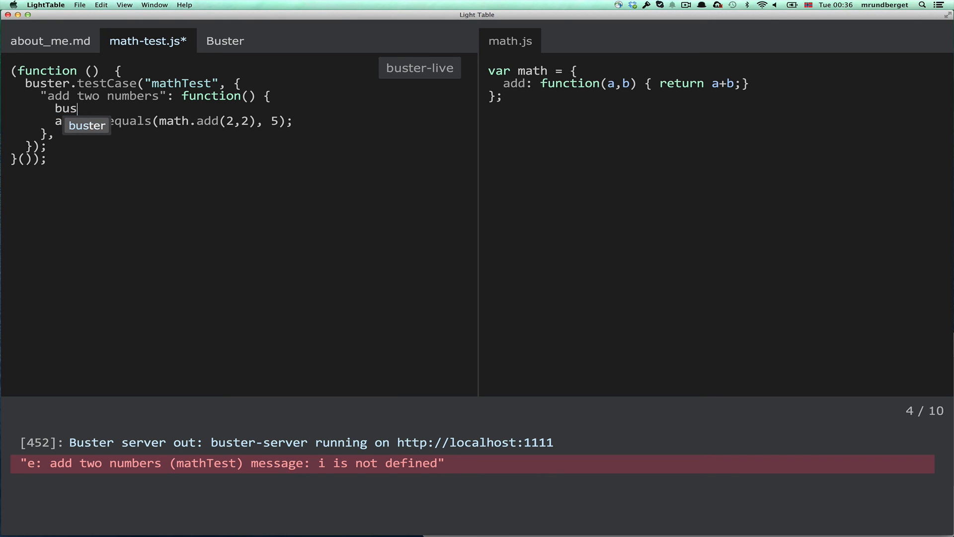
{"action": "type", "text": "ter.log"}
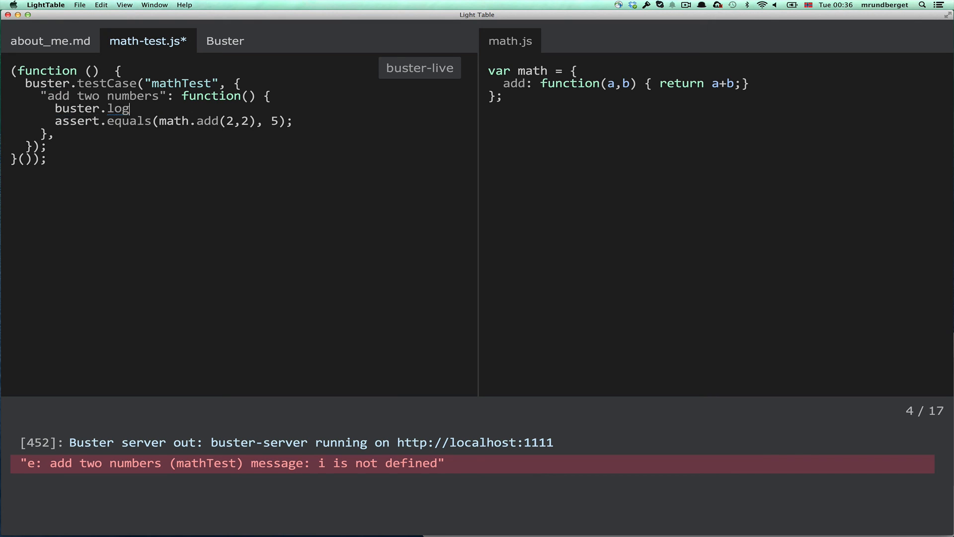
{"action": "type", "text": "(\"Hello \")"}
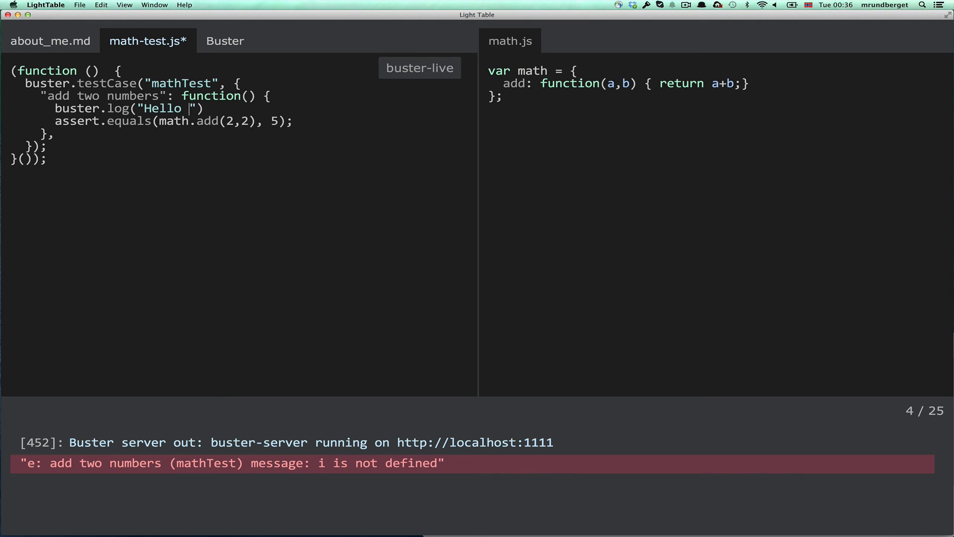
{"action": "type", "text": "there"}
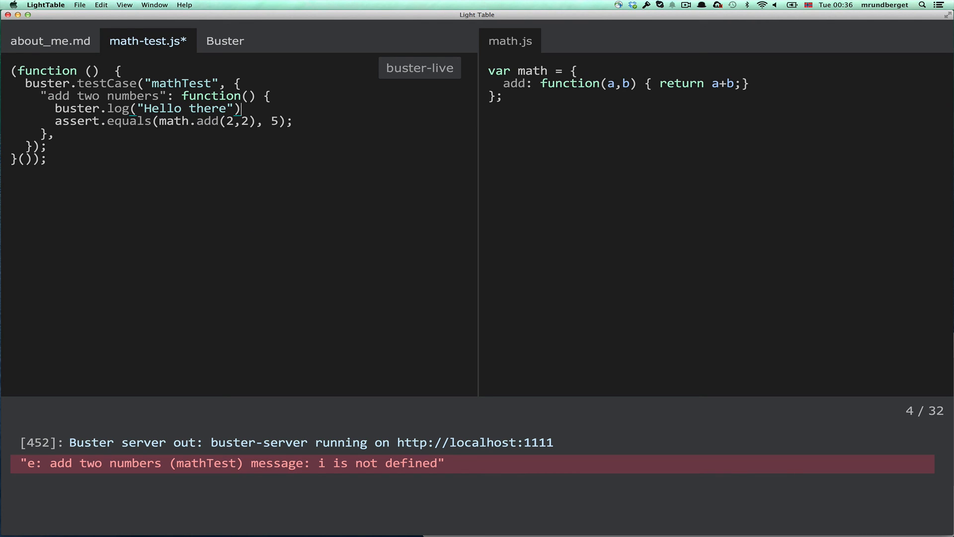
{"action": "type", "text": ";"}
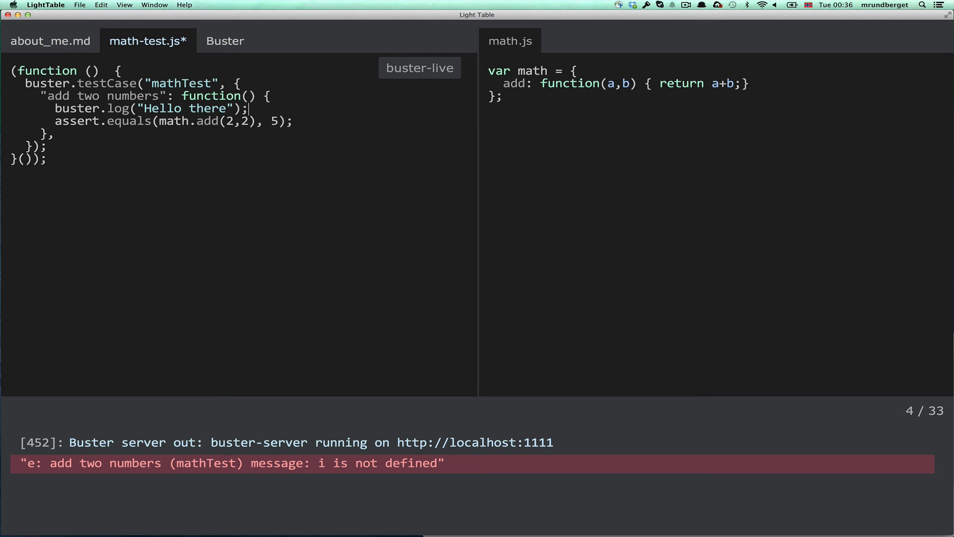
{"action": "key", "text": "cmd+s"}
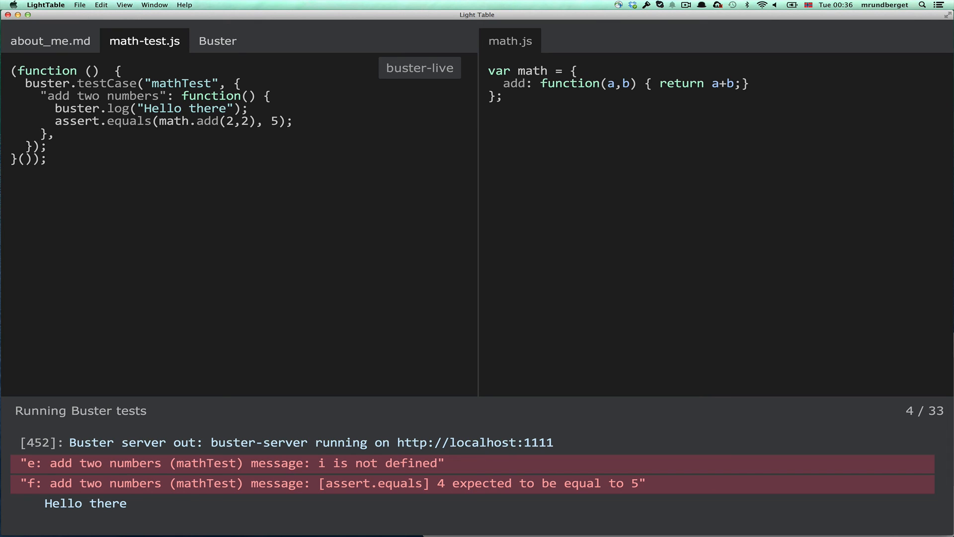
{"action": "left_click", "coordinate": [248, 108]}
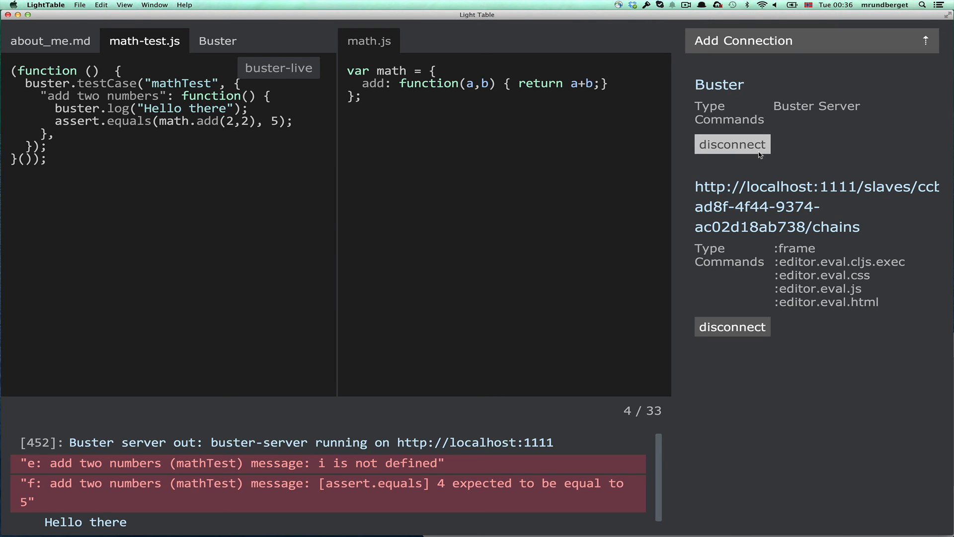
{"action": "mouse_move", "coordinate": [742, 146]}
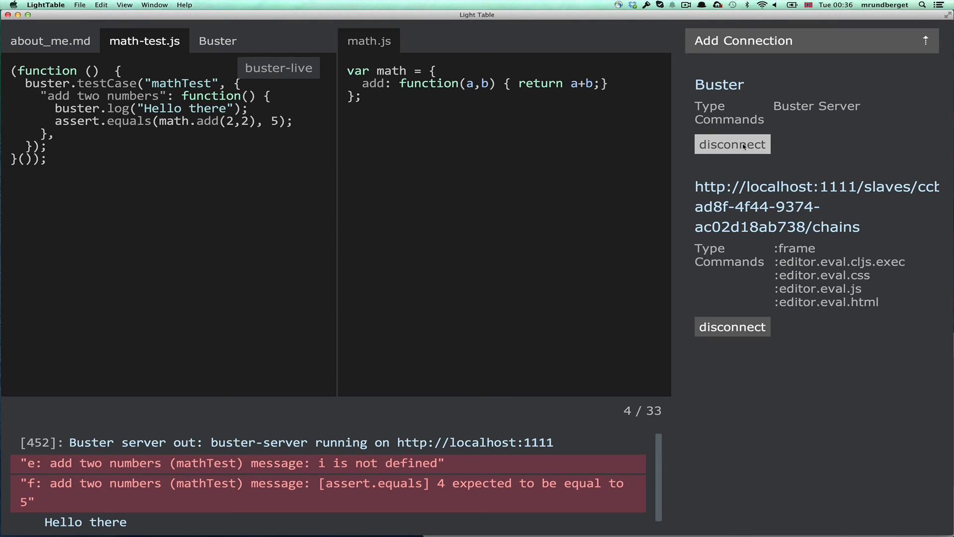
Step: Disconnect from the Buster server and return to about_me.md with the Instabuster and BusterJS links
{"action": "left_click", "coordinate": [733, 144]}
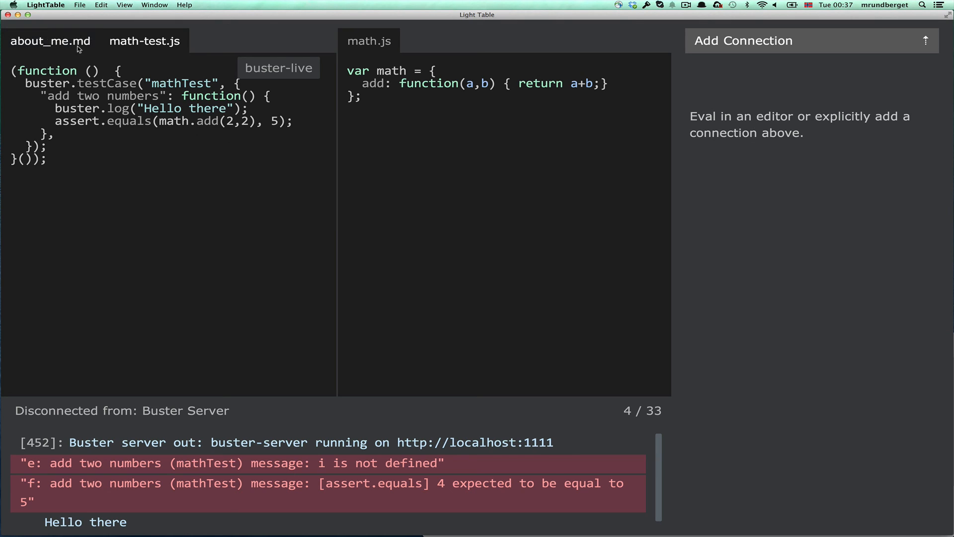
{"action": "left_click", "coordinate": [51, 41]}
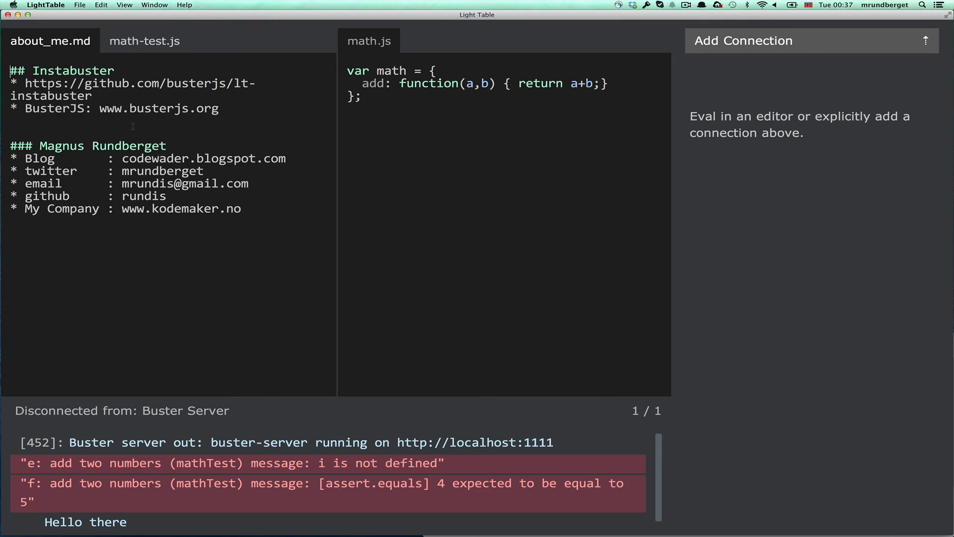
{"action": "mouse_move", "coordinate": [221, 172]}
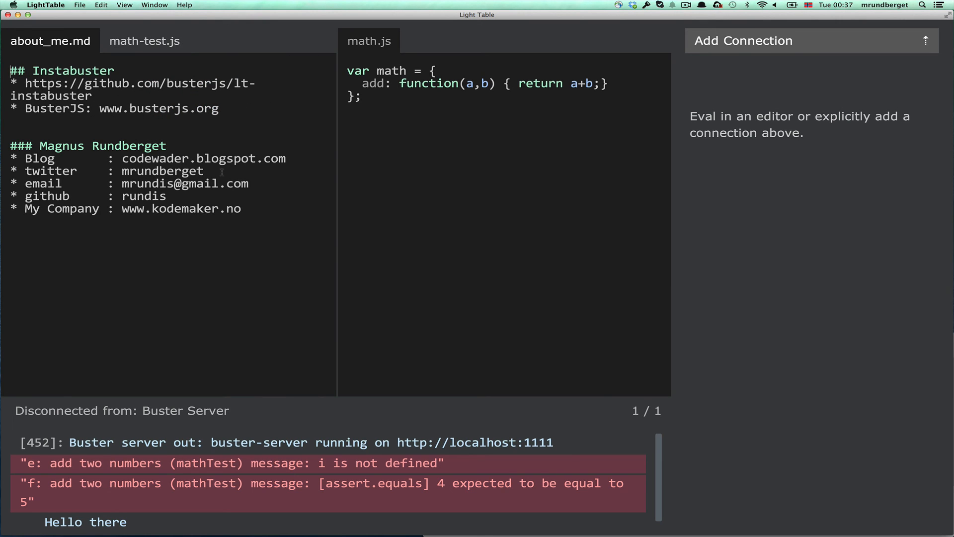